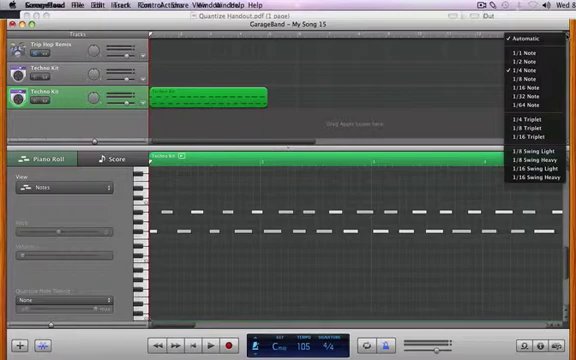
{"action": "mouse_move", "coordinate": [535, 73]}
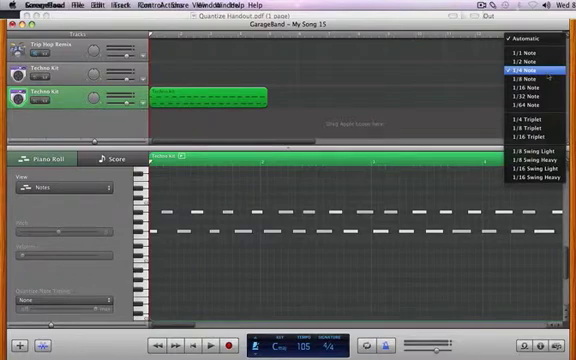
Step: Set the arrange area ruler grid to 1/8 Note
{"action": "left_click", "coordinate": [520, 76]}
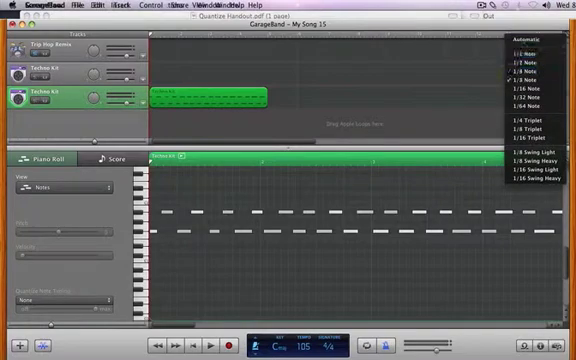
Step: Dismiss the arrange grid menu and show the Piano Roll's 1/32 Note grid choices
{"action": "left_click", "coordinate": [540, 72]}
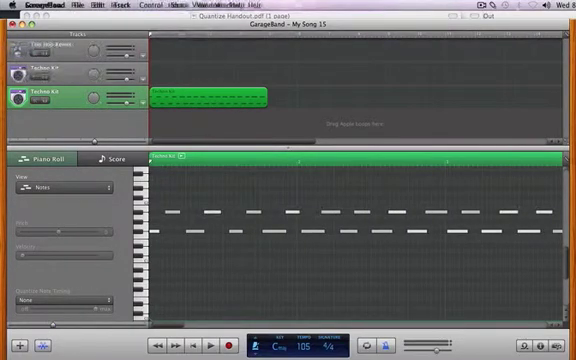
{"action": "left_click", "coordinate": [548, 161]}
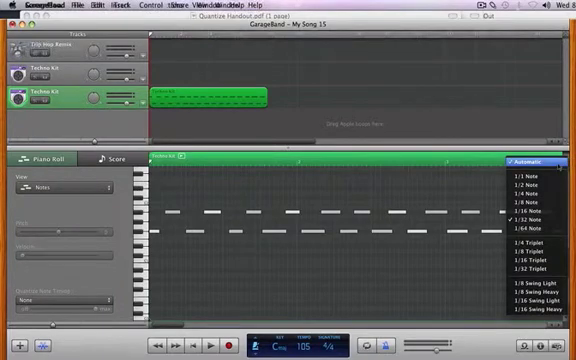